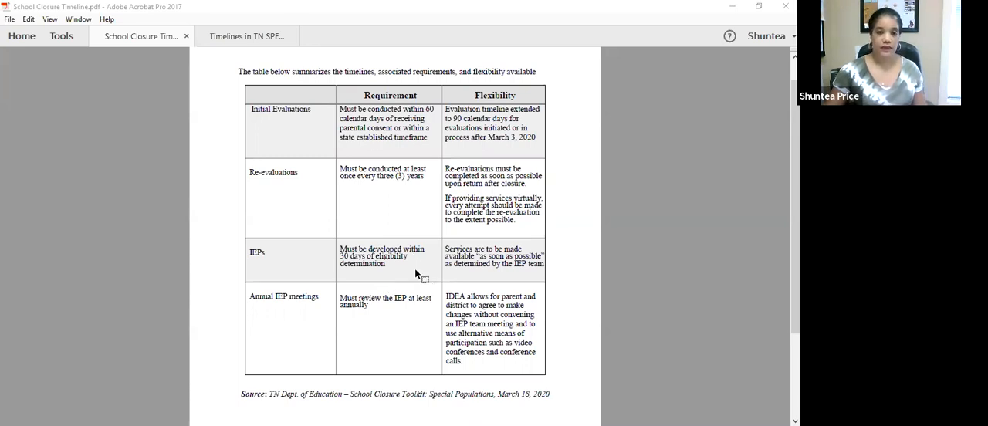
pyautogui.moveTo(303, 149)
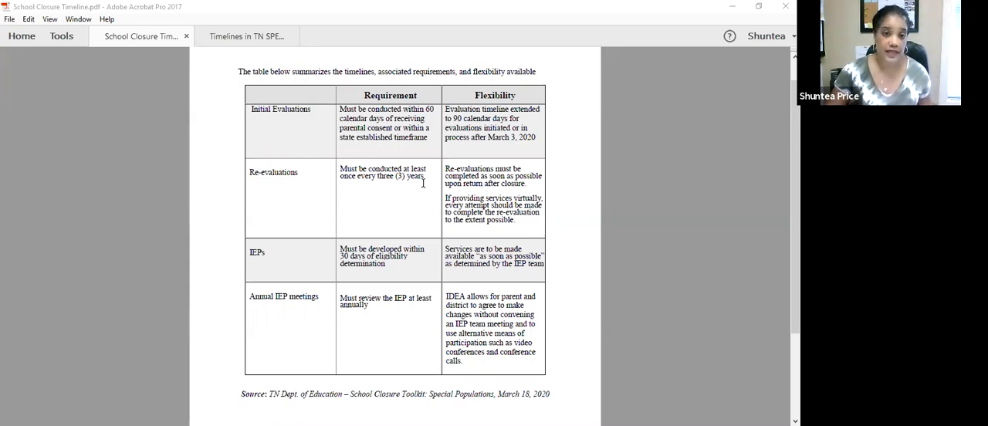
pyautogui.moveTo(431, 204)
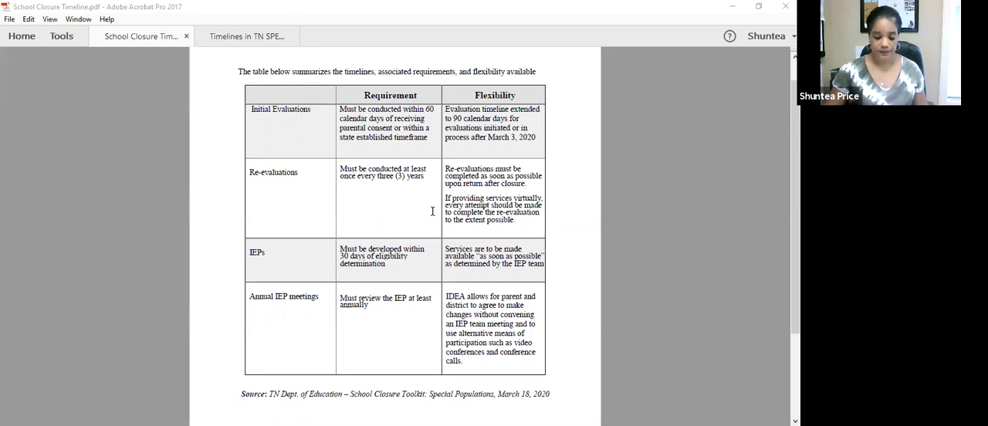
pyautogui.moveTo(431, 221)
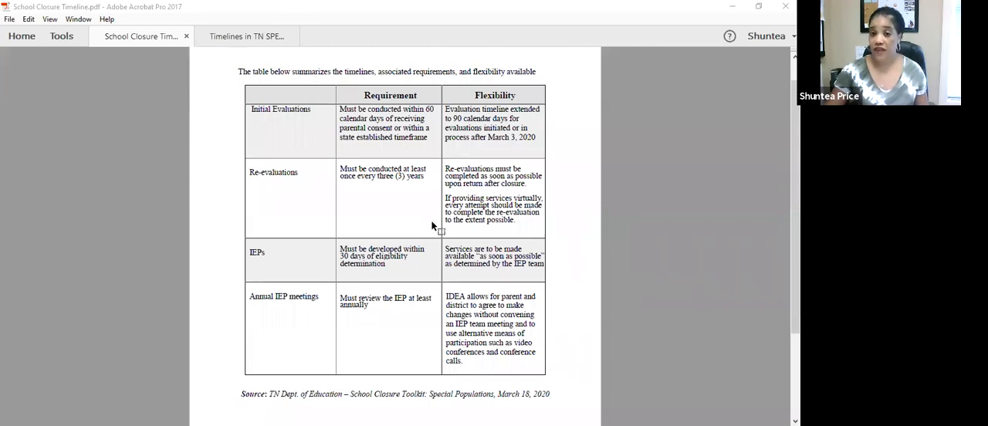
pyautogui.moveTo(435, 226)
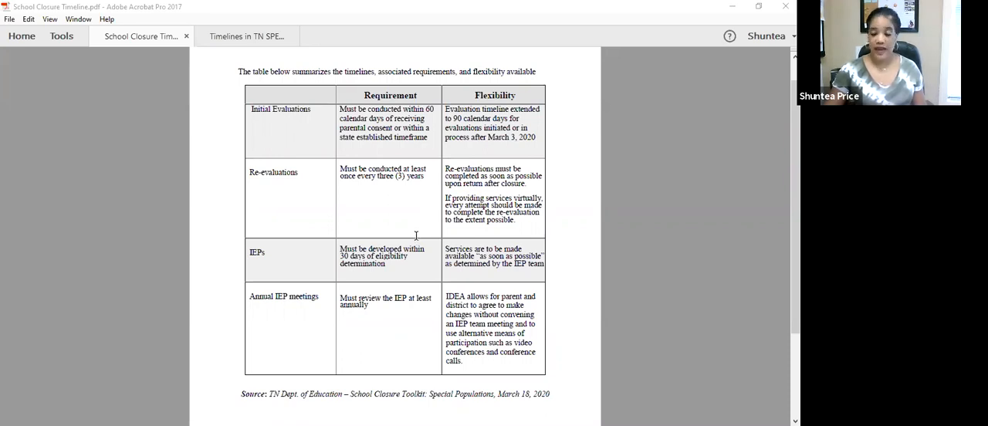
pyautogui.moveTo(414, 232)
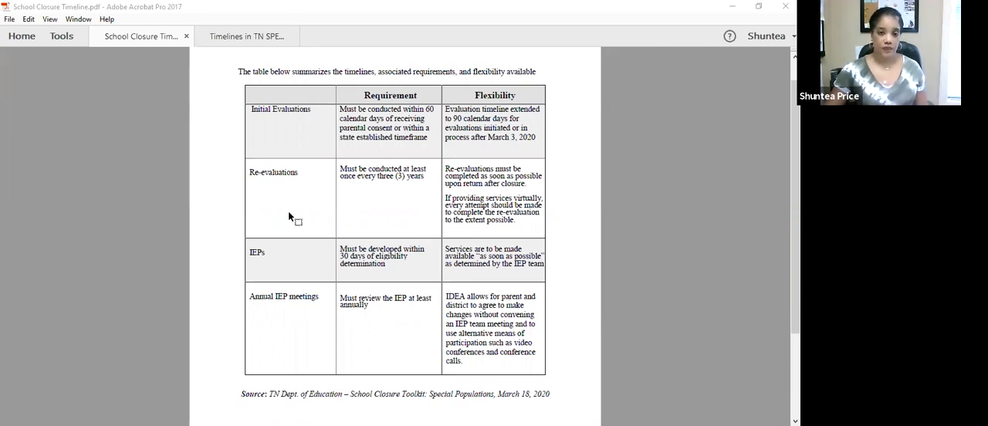
pyautogui.moveTo(319, 213)
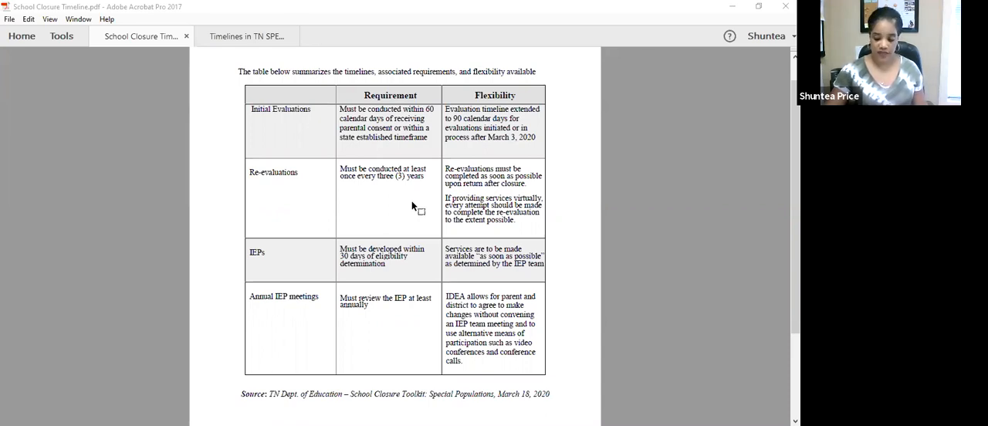
pyautogui.moveTo(409, 212)
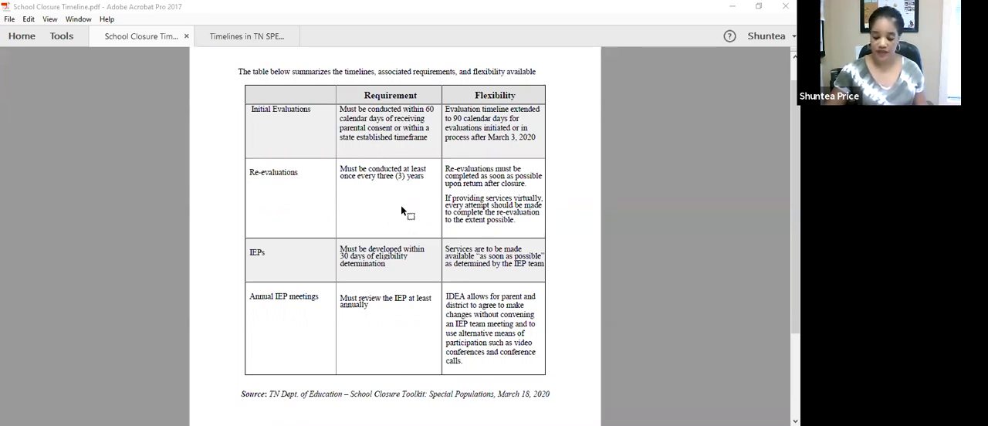
pyautogui.moveTo(402, 215)
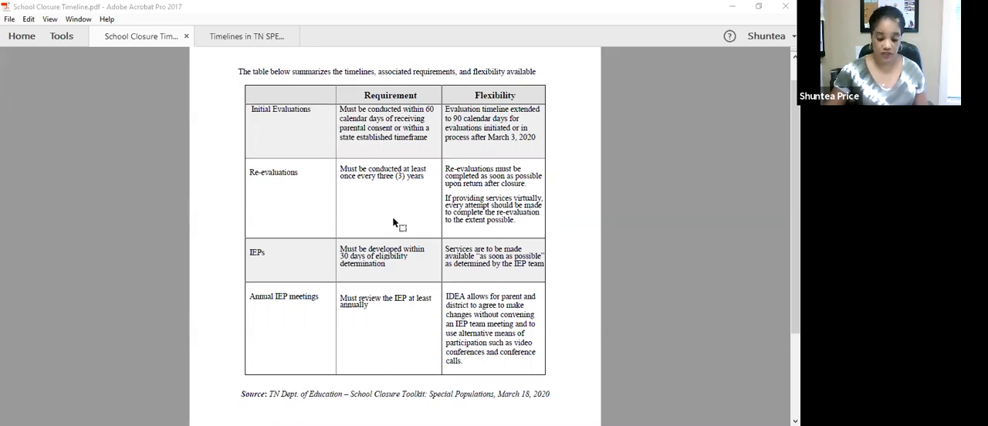
pyautogui.moveTo(389, 226)
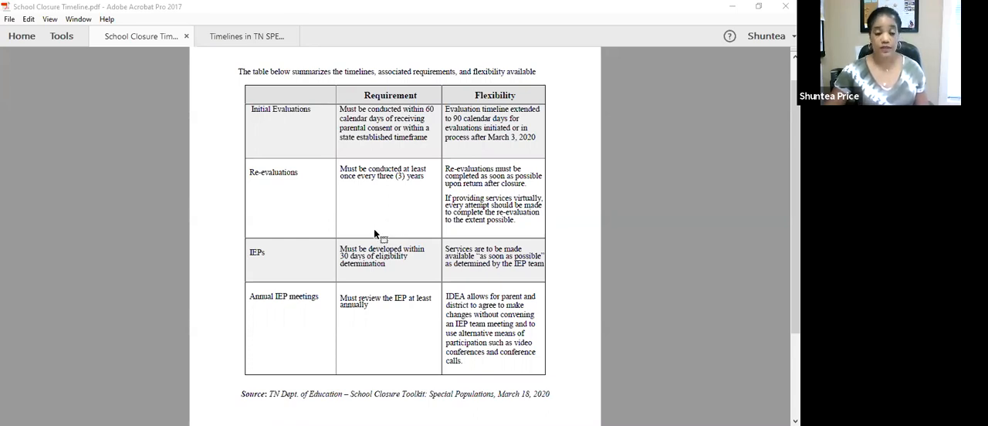
pyautogui.moveTo(374, 234)
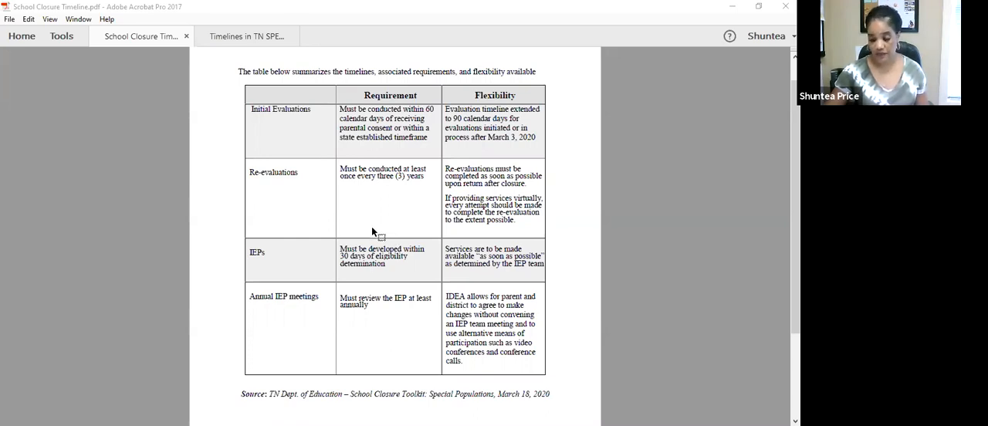
pyautogui.moveTo(387, 236)
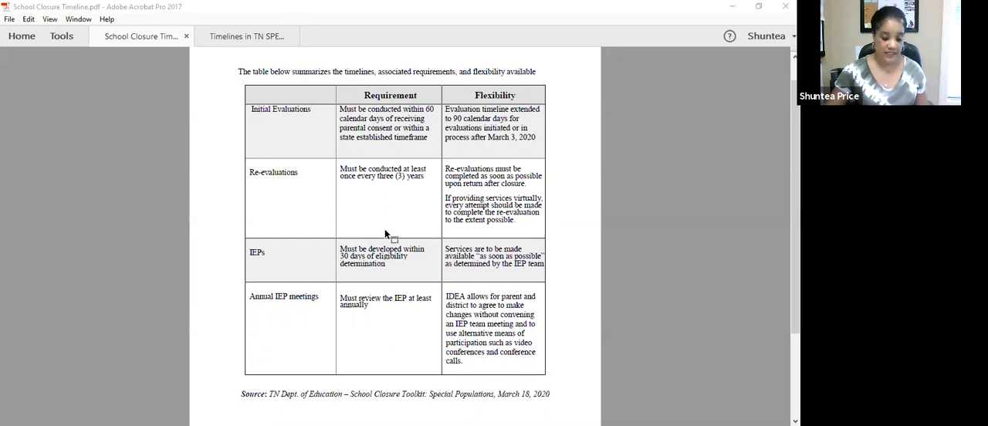
pyautogui.moveTo(390, 228)
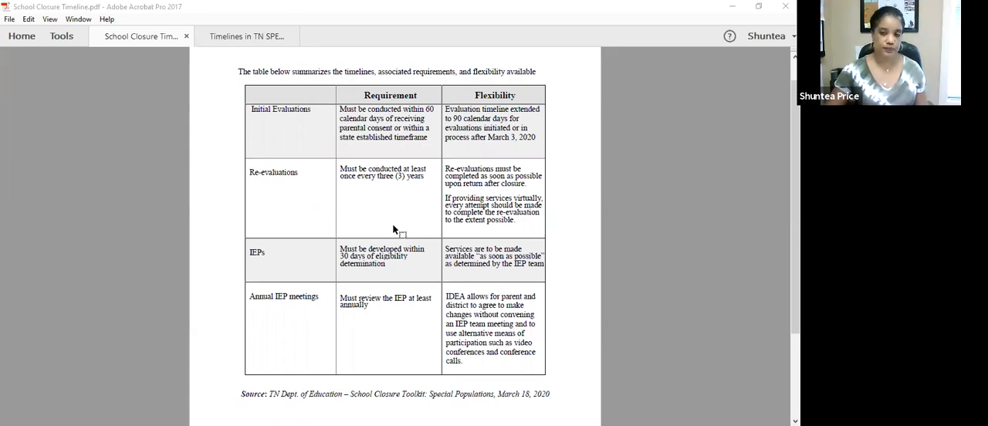
pyautogui.moveTo(323, 275)
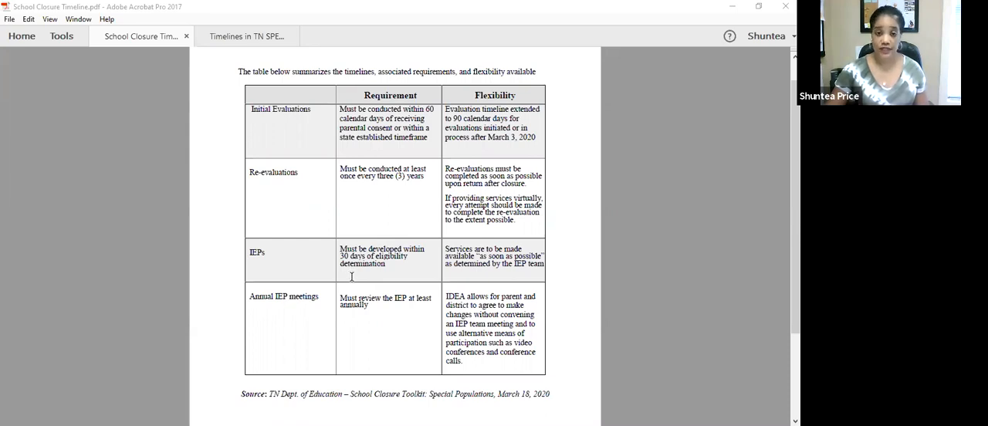
pyautogui.moveTo(407, 276)
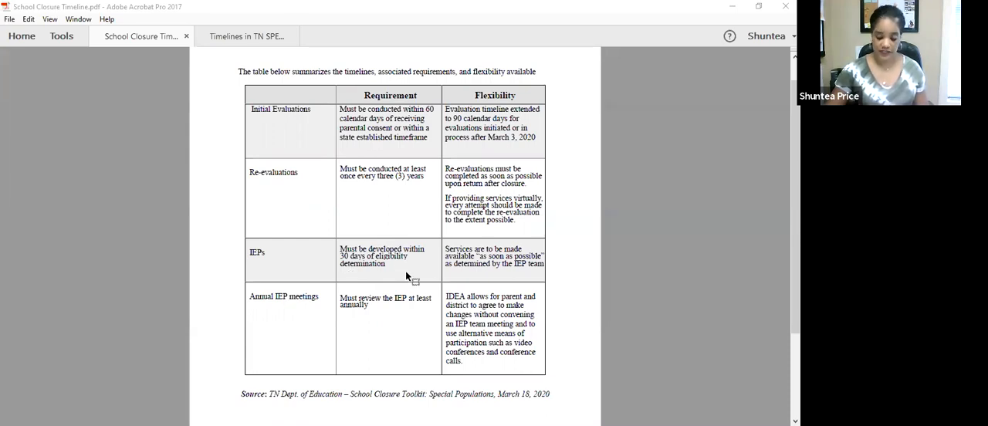
pyautogui.moveTo(411, 279)
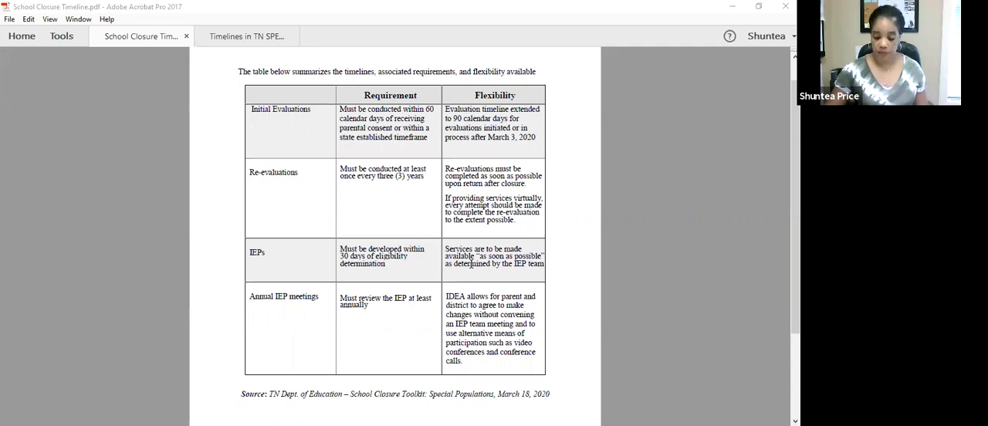
pyautogui.moveTo(473, 274)
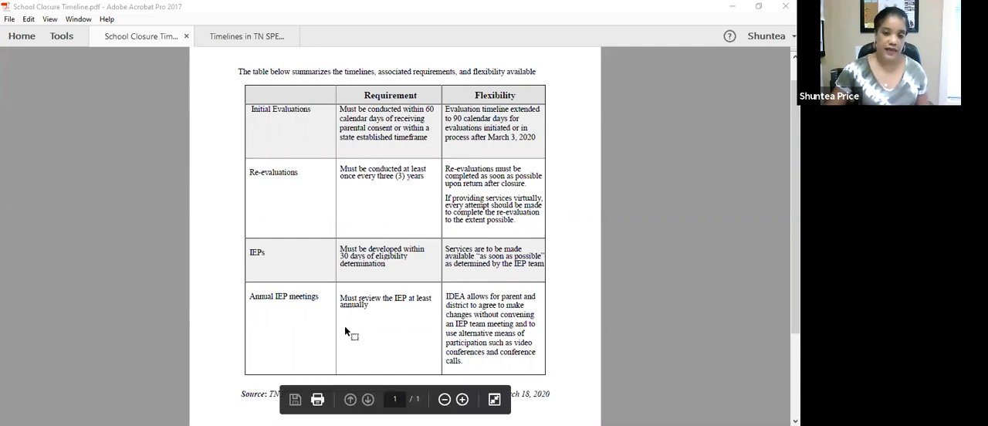
pyautogui.moveTo(344, 336)
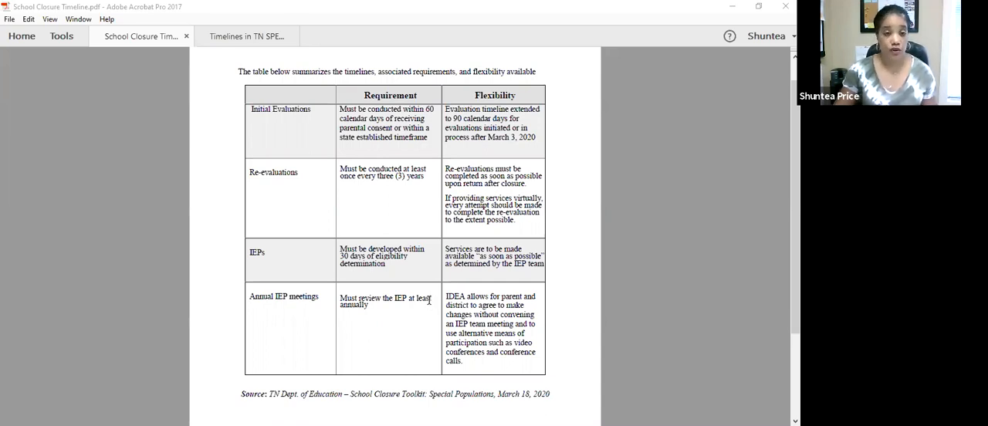
pyautogui.moveTo(429, 302)
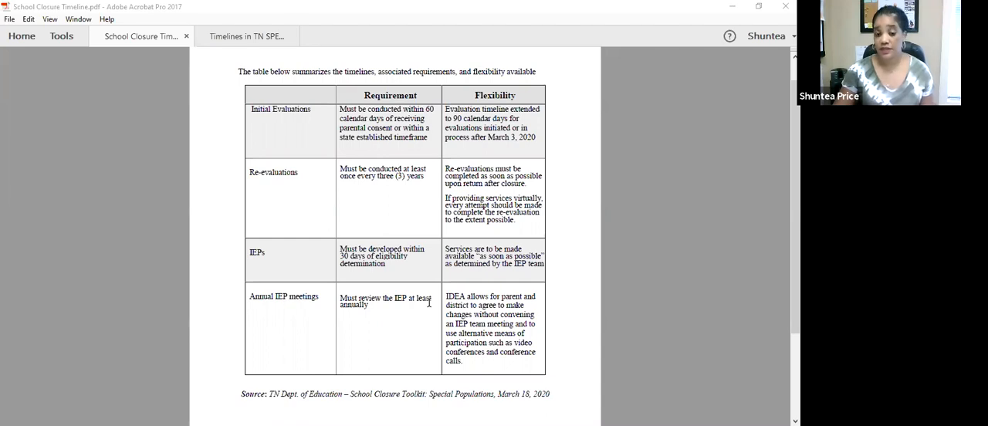
pyautogui.moveTo(431, 317)
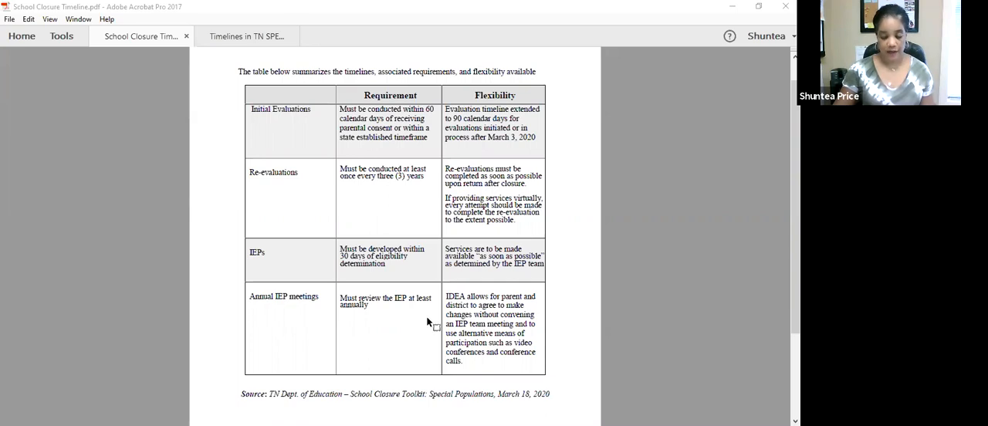
pyautogui.moveTo(441, 319)
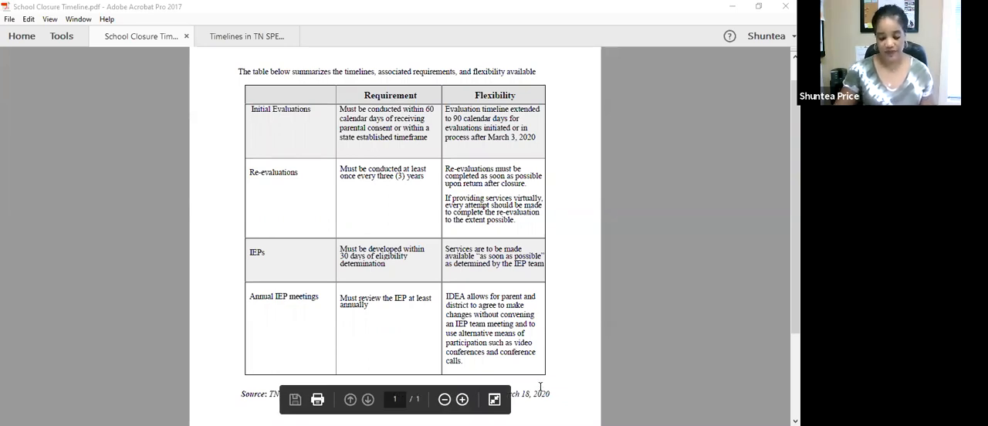
# Bring up the 'Timelines in TN SPED' PDF showing the Tennessee special education timelines table
pyautogui.click(248, 36)
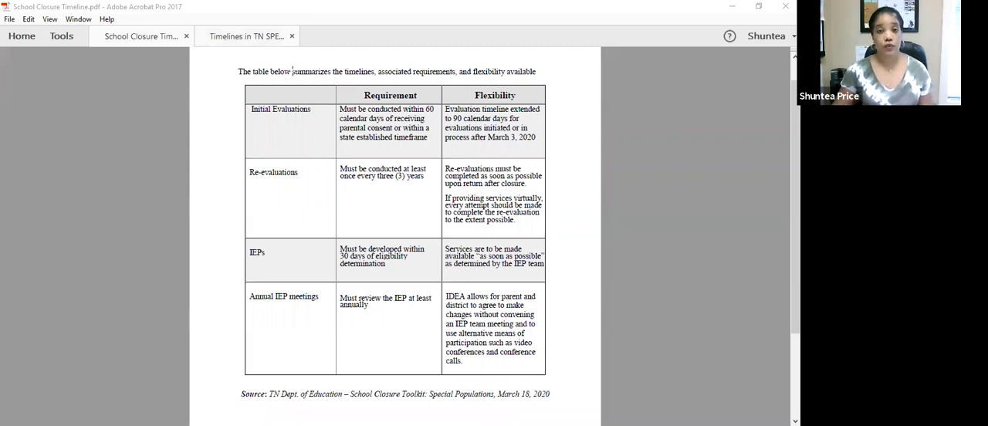
pyautogui.click(246, 35)
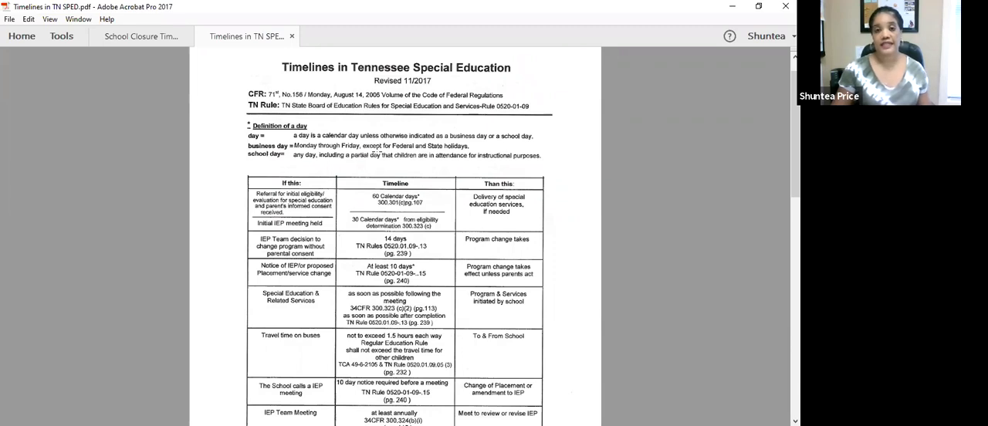
pyautogui.scroll(-3)
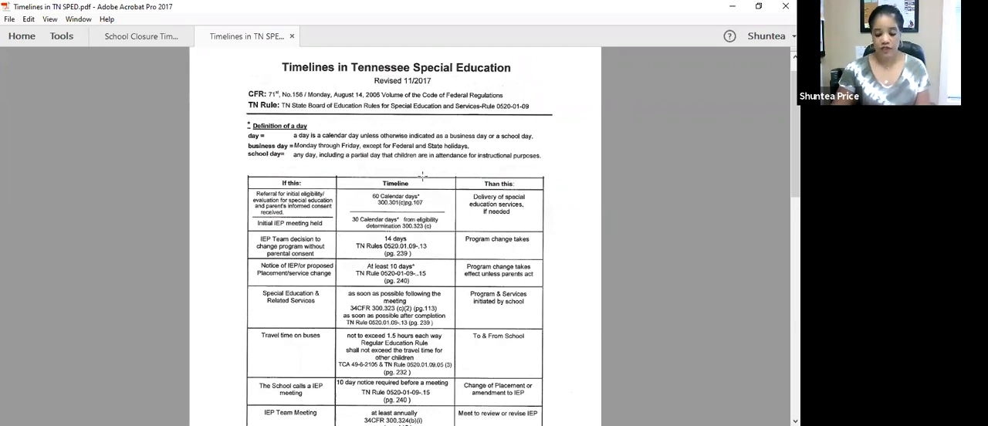
pyautogui.scroll(-3)
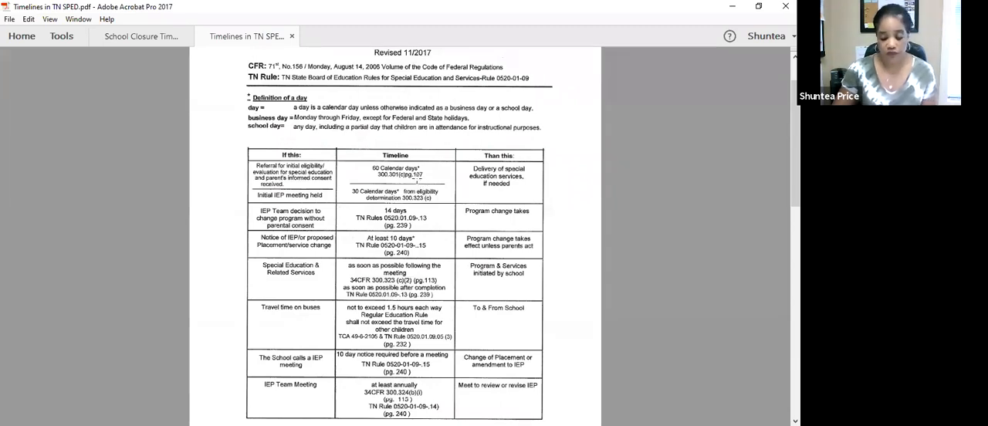
pyautogui.moveTo(417, 184)
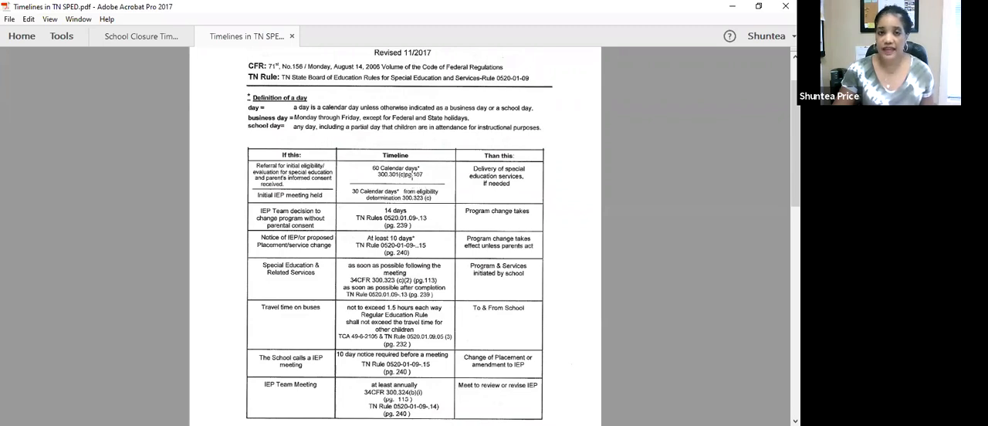
pyautogui.scroll(-3)
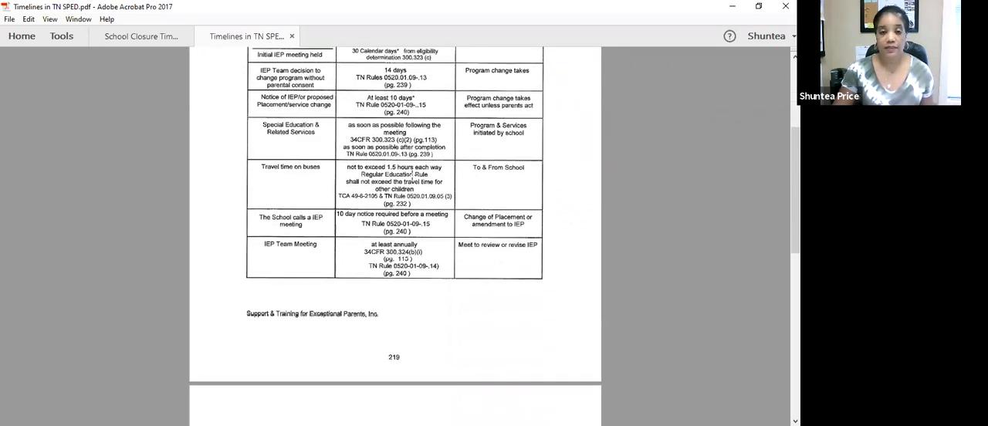
pyautogui.scroll(-3)
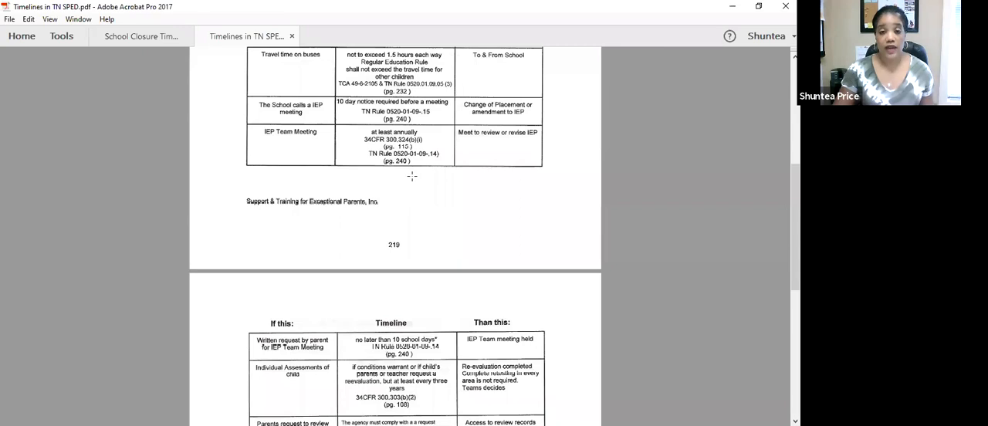
pyautogui.scroll(-3)
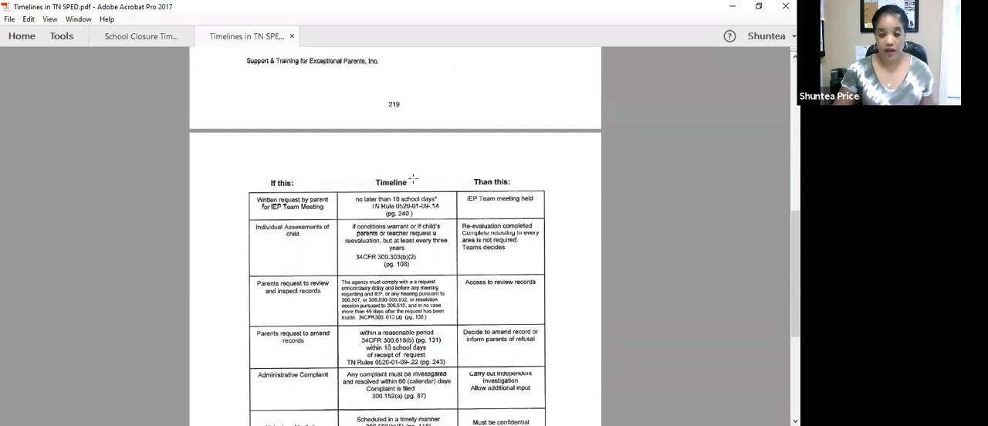
pyautogui.scroll(-3)
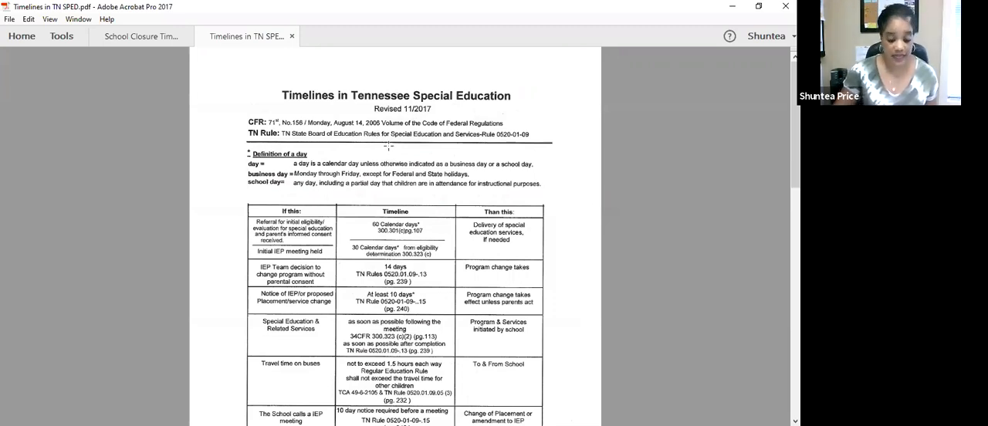
pyautogui.moveTo(419, 162)
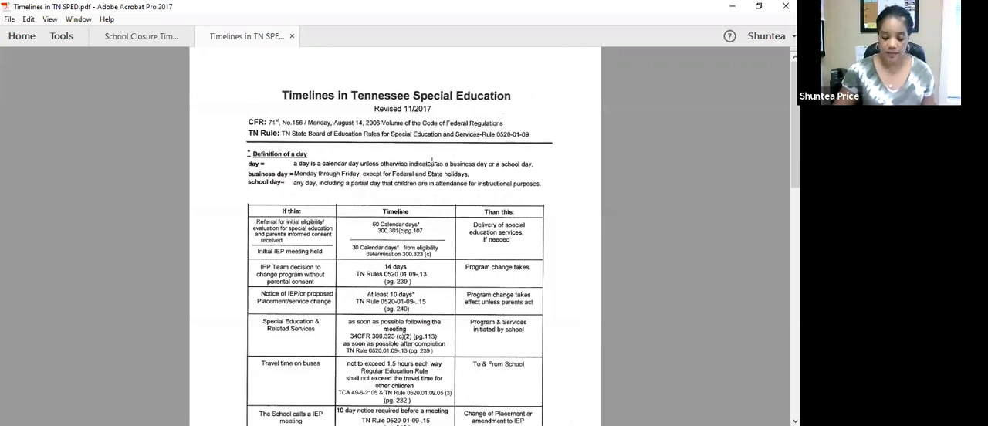
pyautogui.moveTo(434, 163)
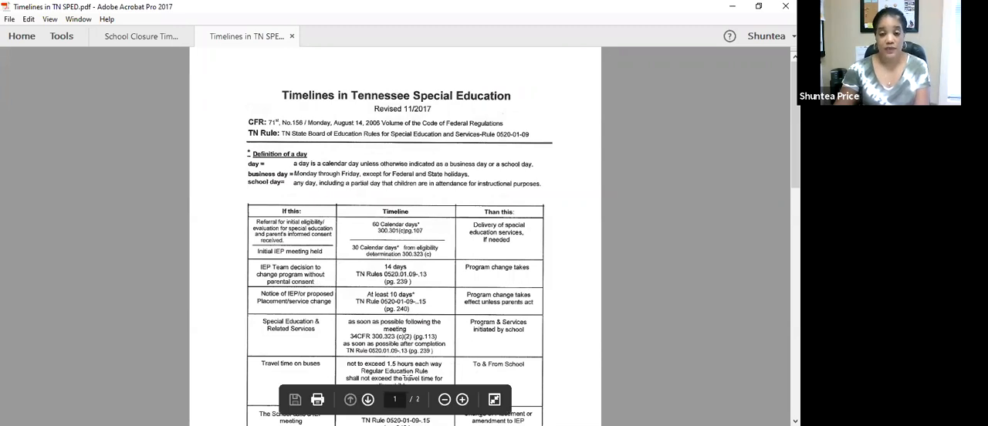
pyautogui.moveTo(465, 366)
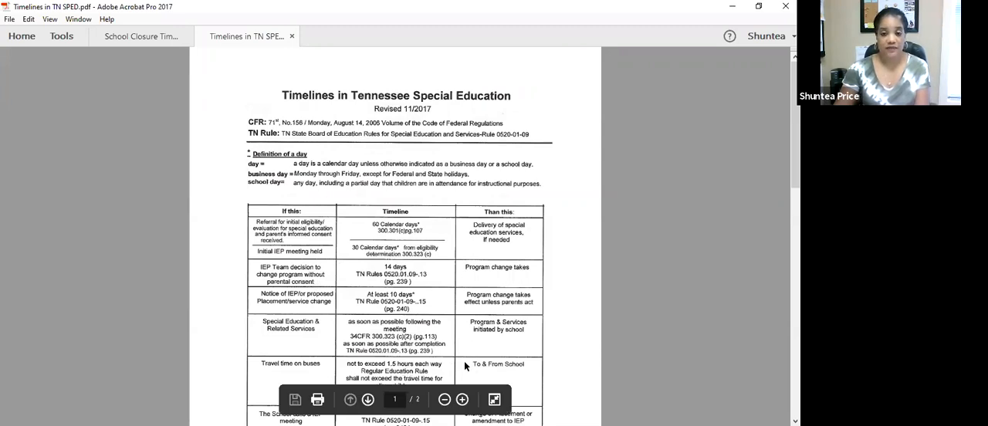